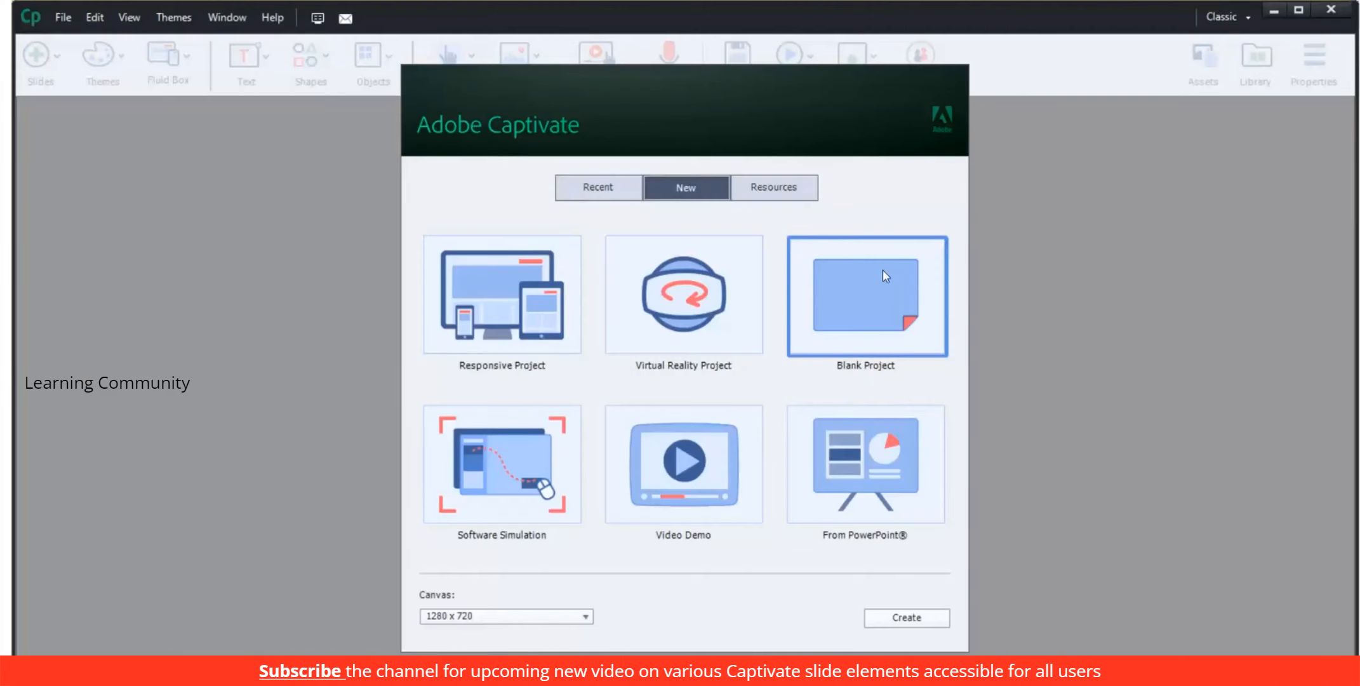
Step: Create a new Blank Project with a single empty slide from the welcome screen
left_click(905, 617)
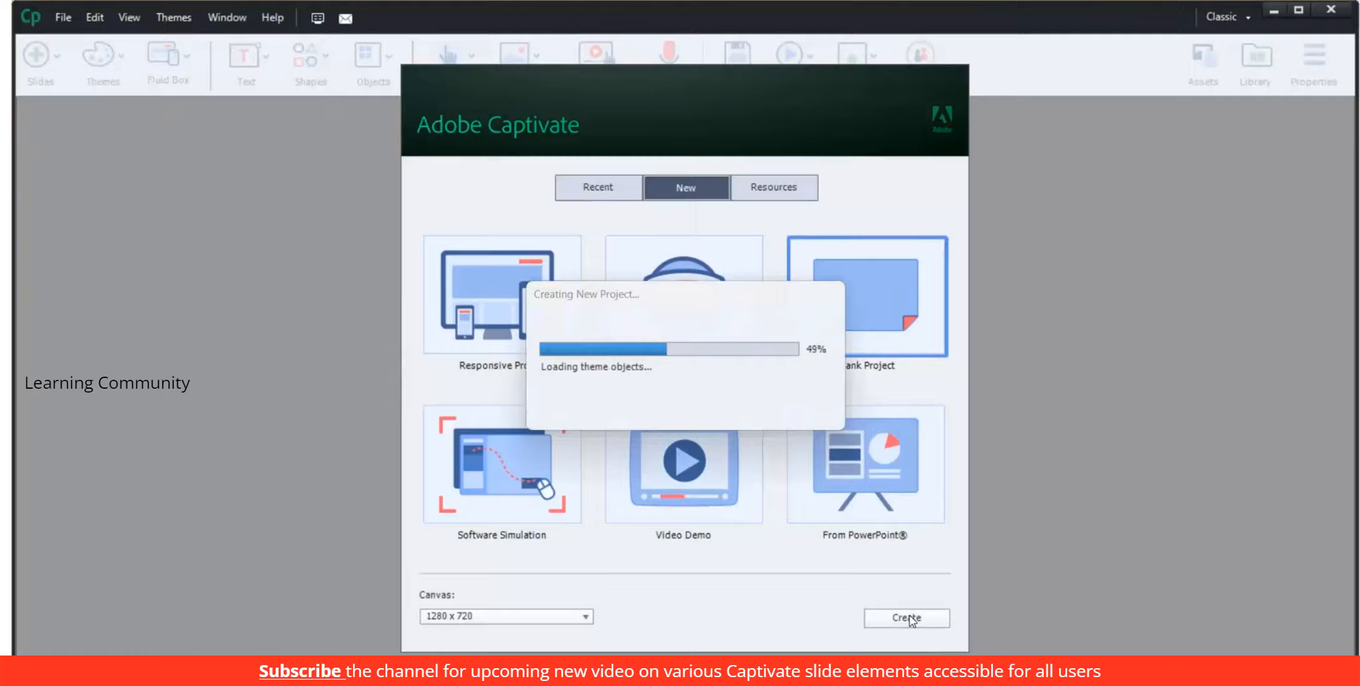
left_click(905, 617)
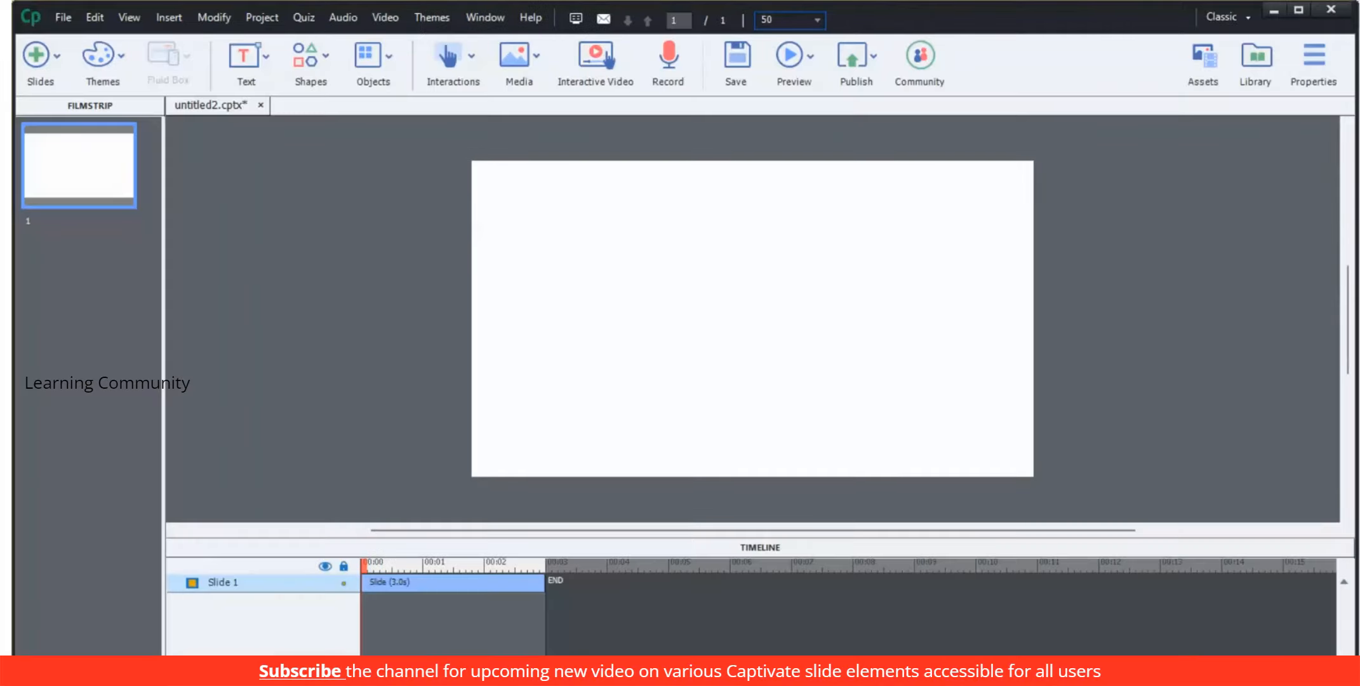
Step: Generate text-to-speech narration for slide 1 reading "Add accessibility text to slides" via Speech Management
left_click(343, 16)
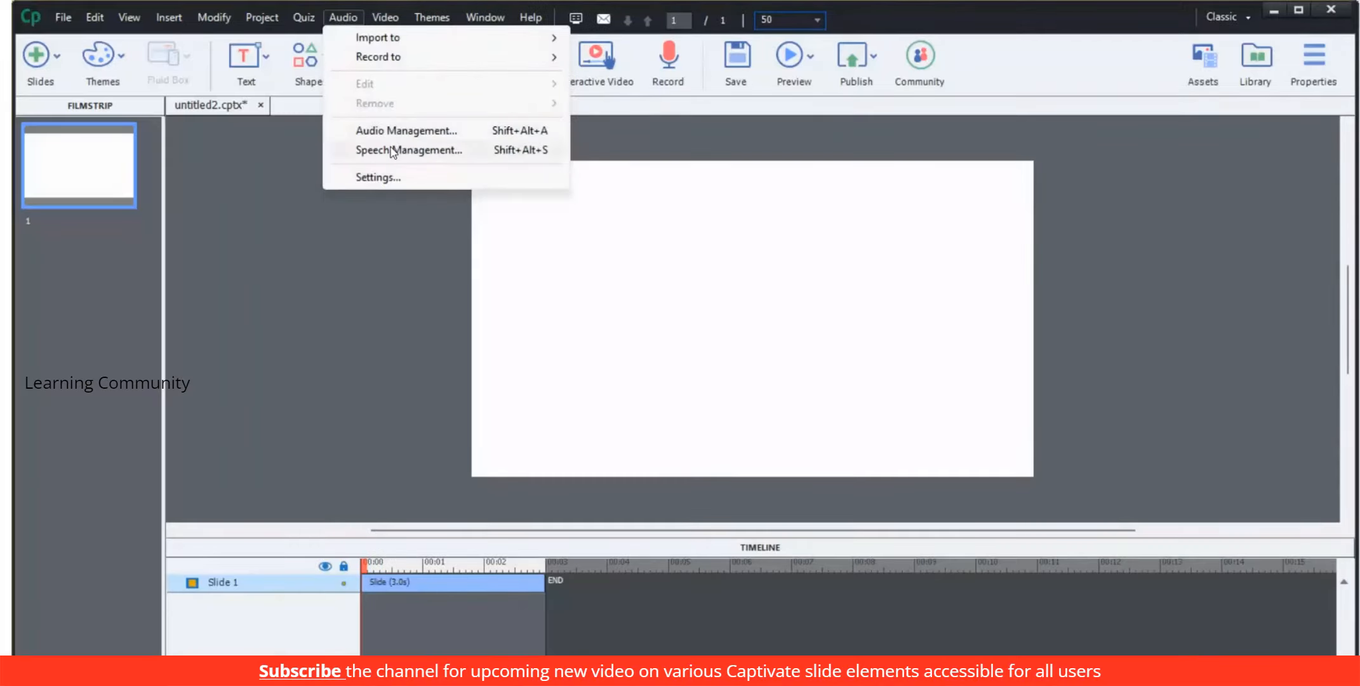
left_click(409, 150)
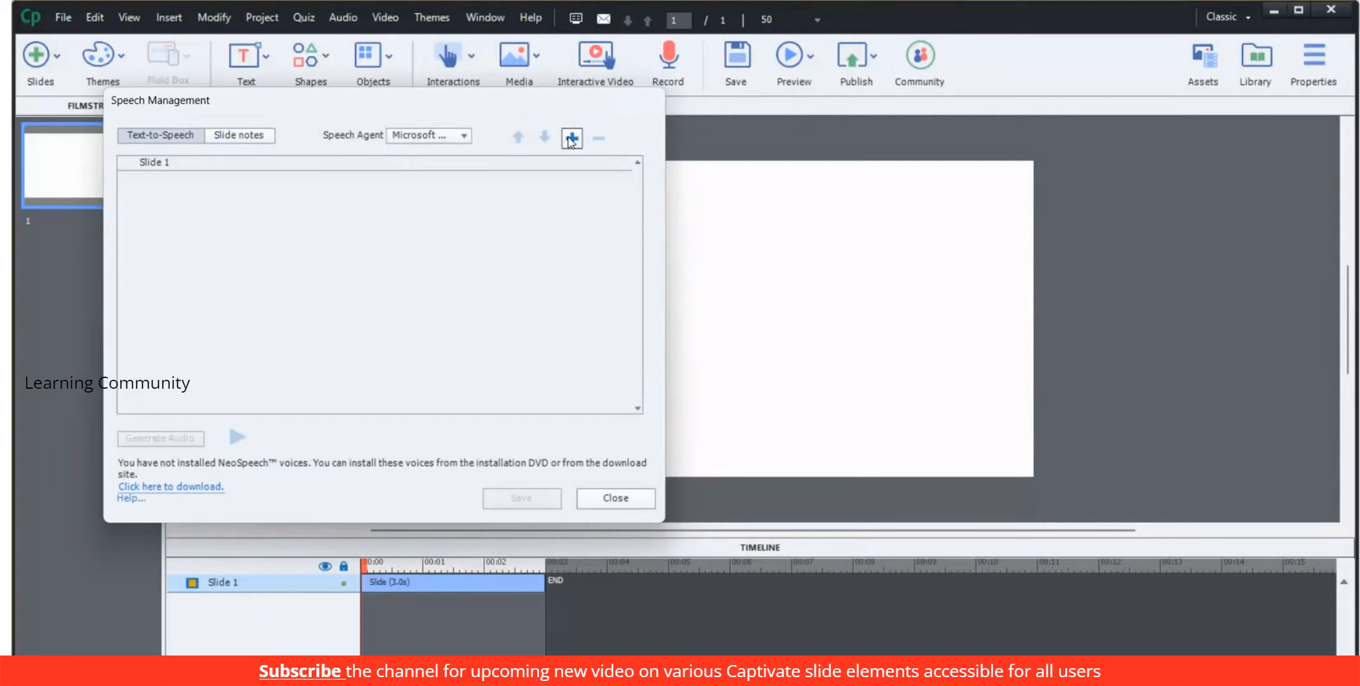
left_click(571, 137)
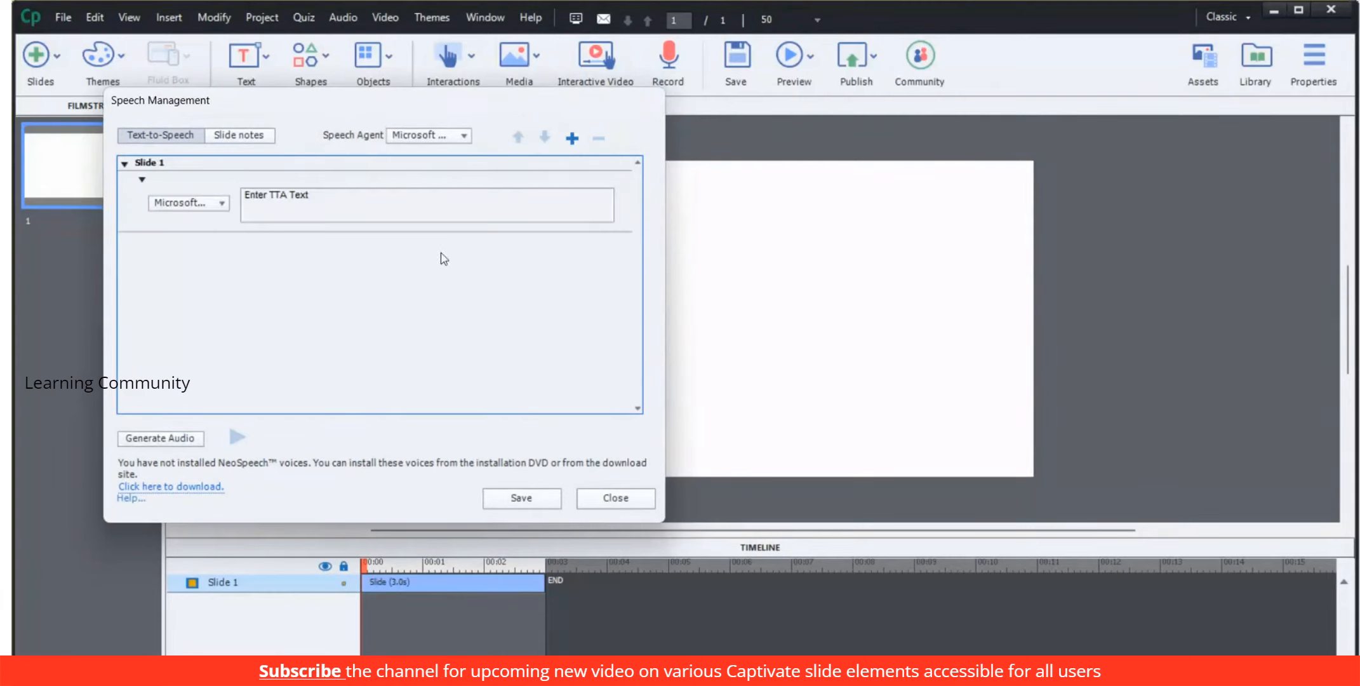
left_click(425, 204)
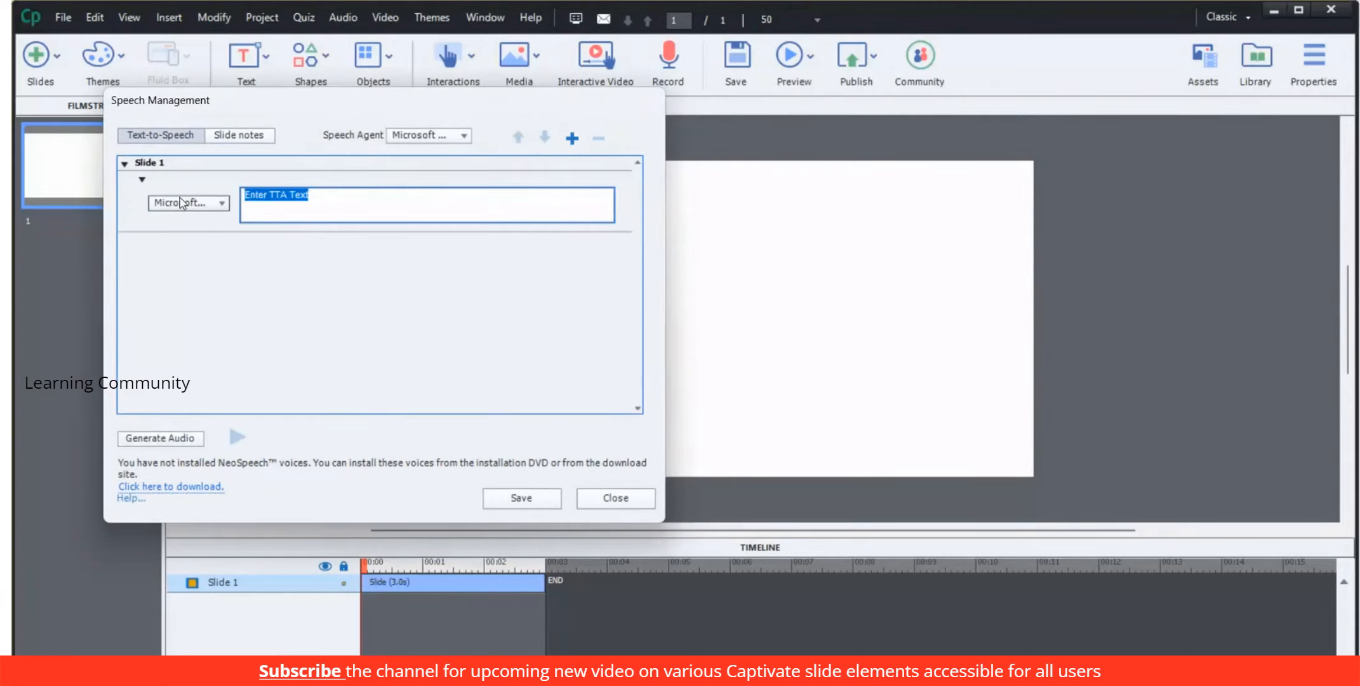
type("Add accessibility text to slides")
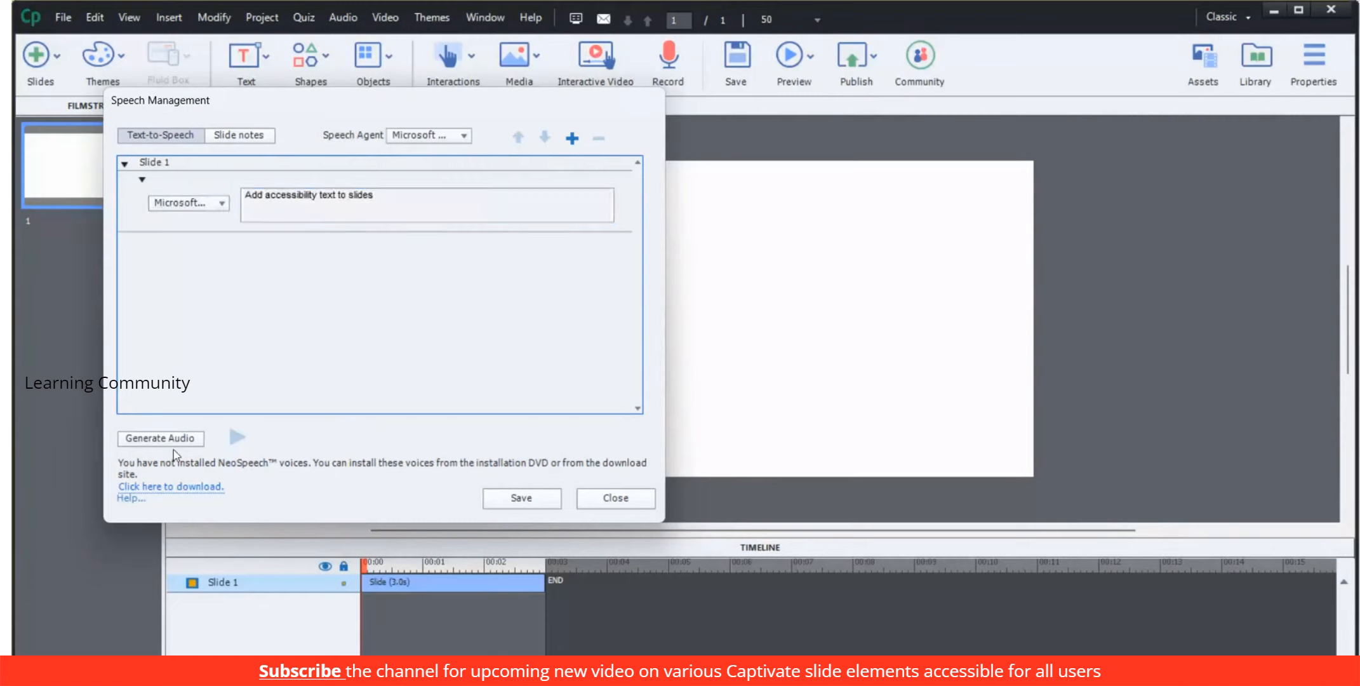
left_click(160, 438)
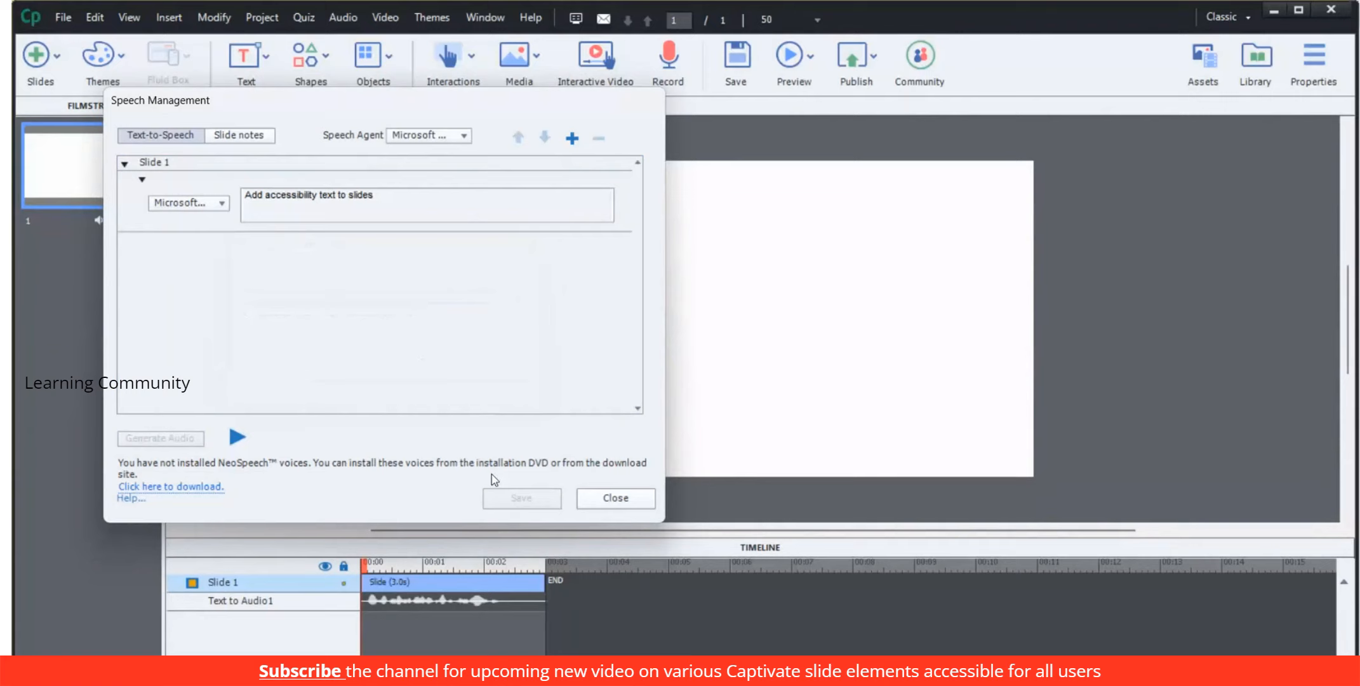
left_click(615, 497)
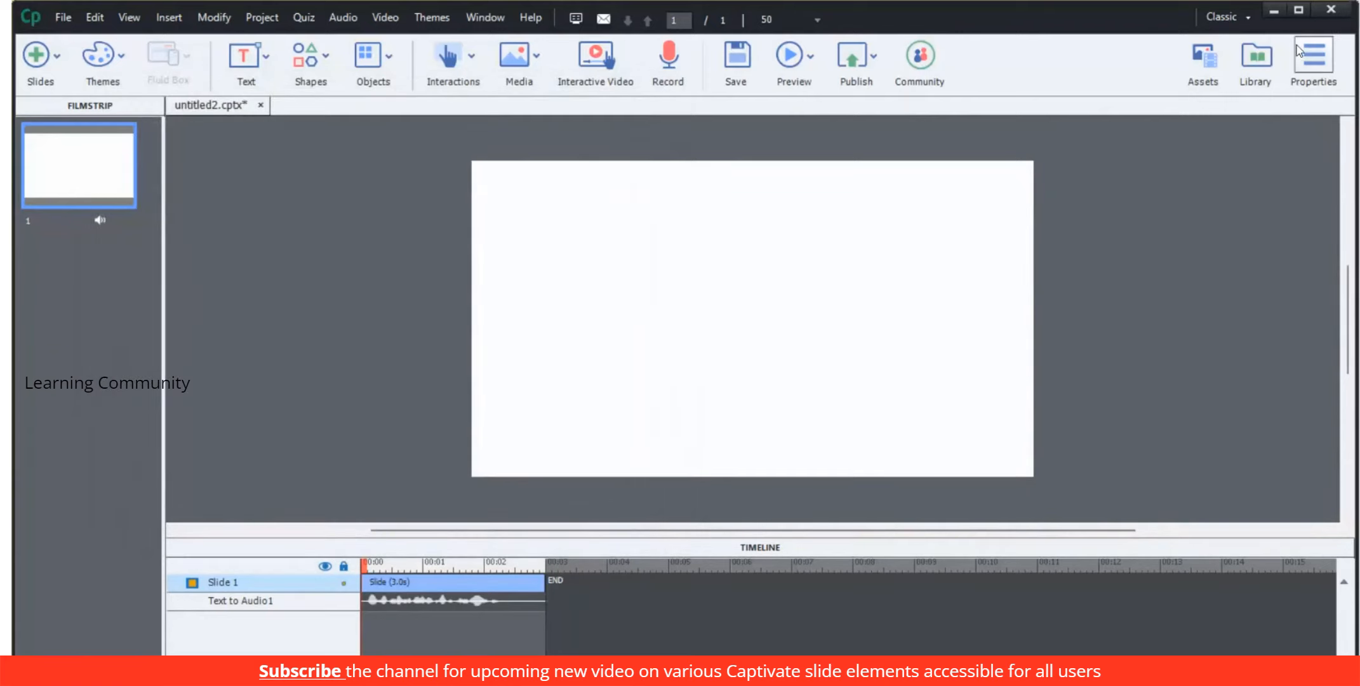
Step: Bring up the slide's Accessibility text dialog from the Properties panel menu
left_click(1311, 58)
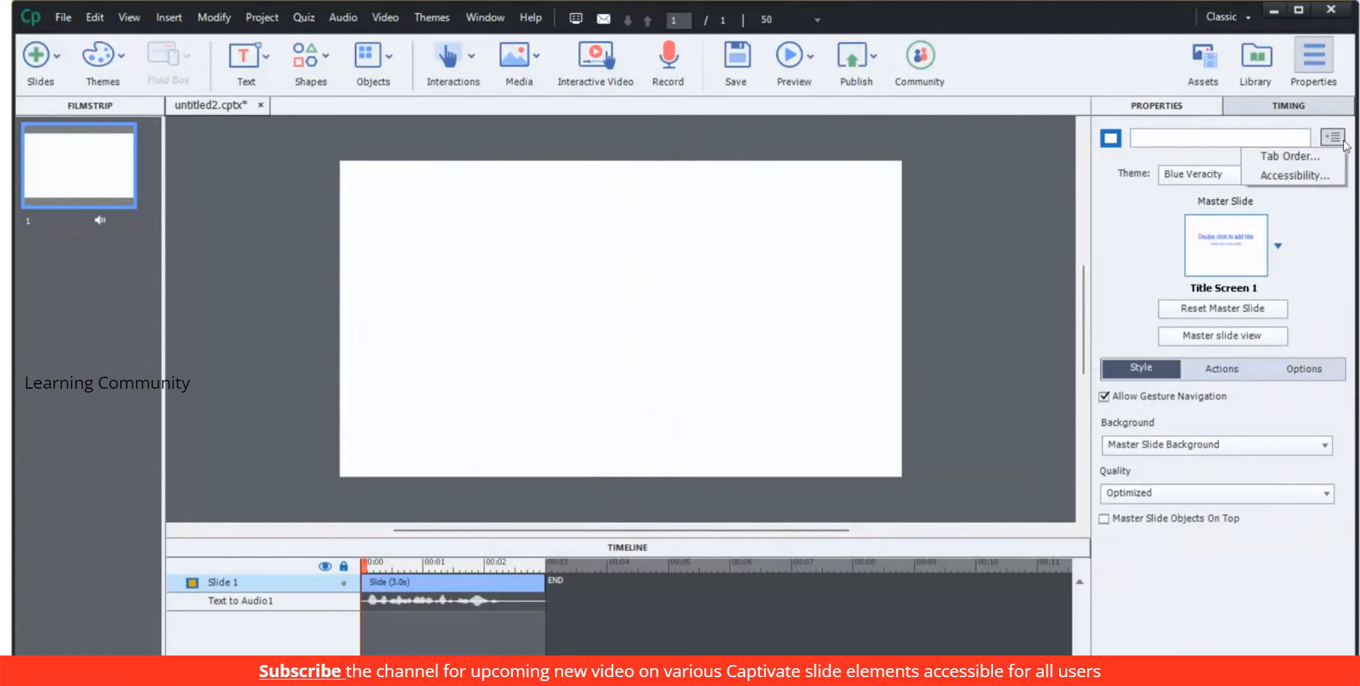
left_click(1295, 175)
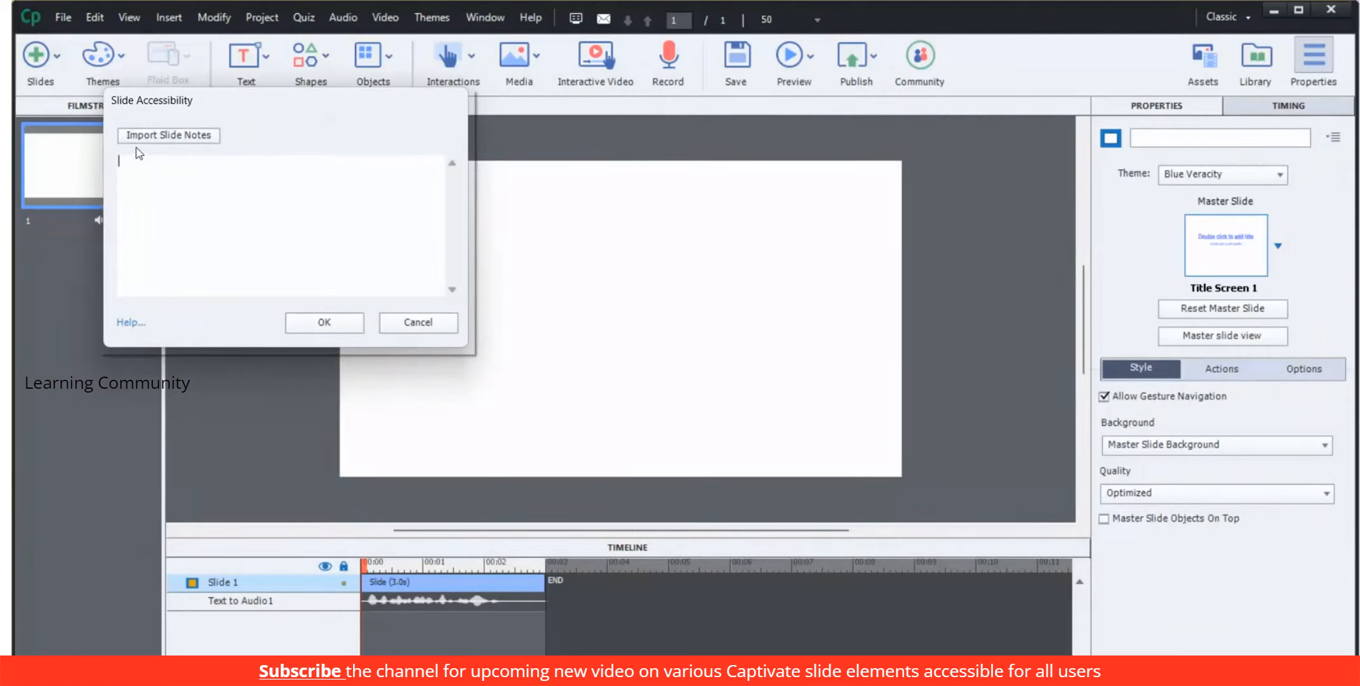